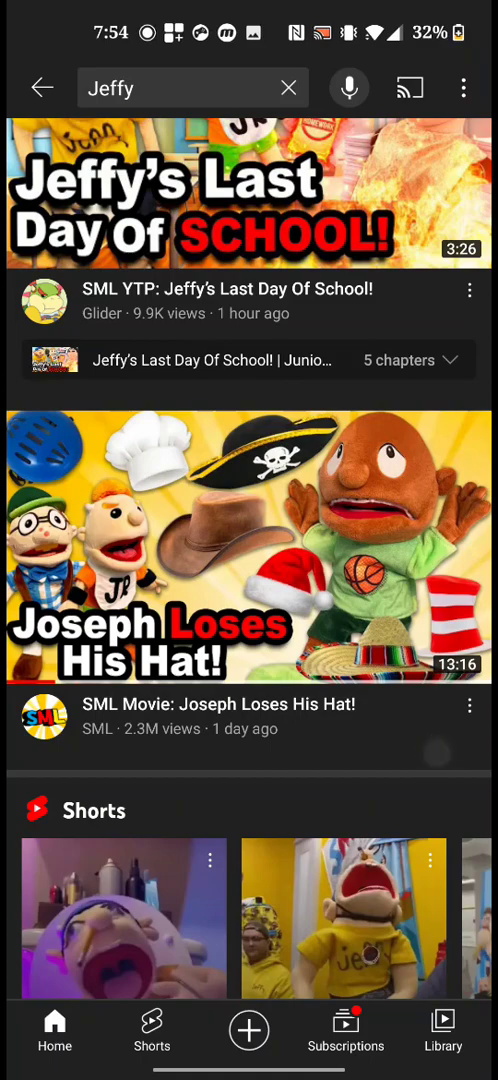
Open 'SML Movie: Joseph Loses His Hat!' from the Jeffy search results.
left_click(248, 573)
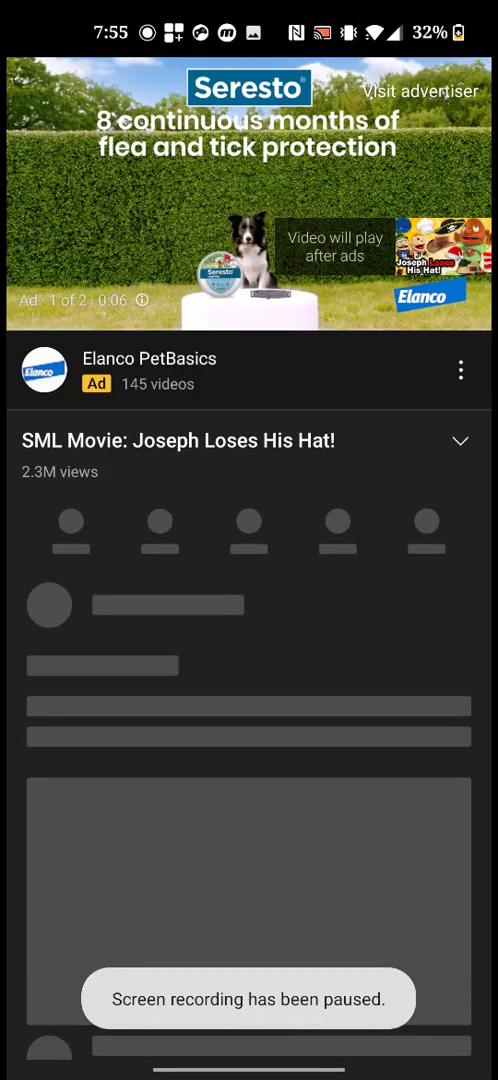